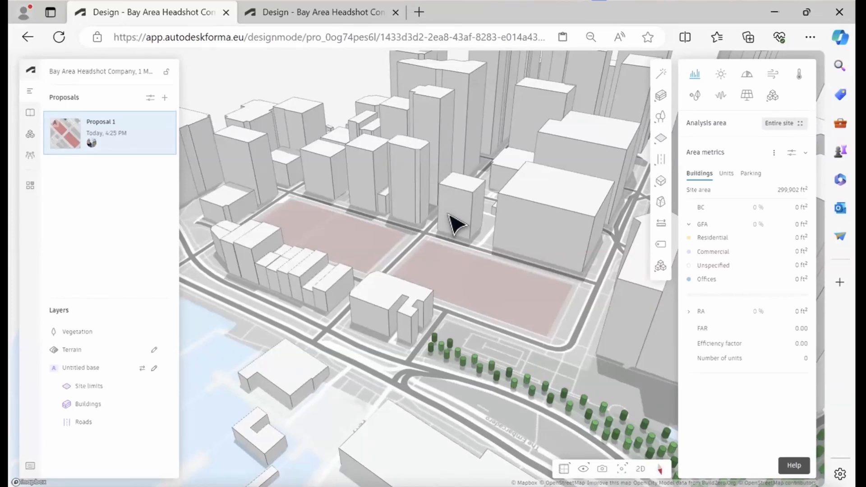
{"action": "mouse_move", "coordinate": [30, 134]}
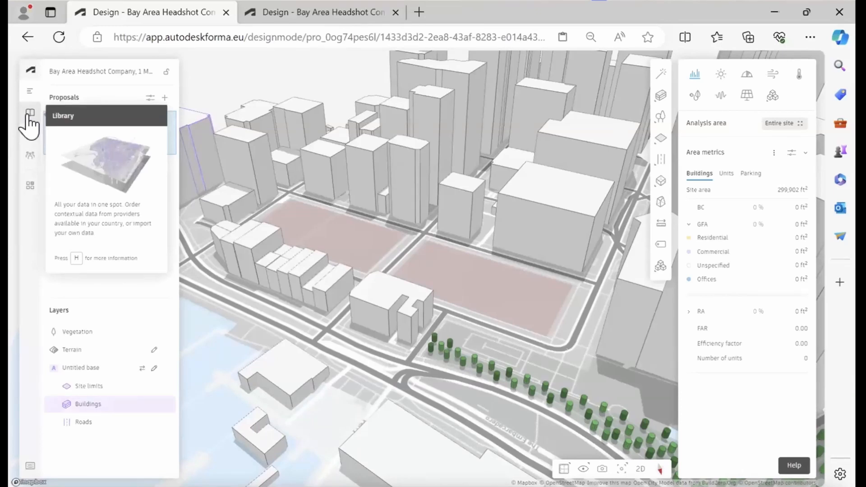
Open Forma's Extensions panel and its gallery of available add-ons.
{"action": "left_click", "coordinate": [30, 135]}
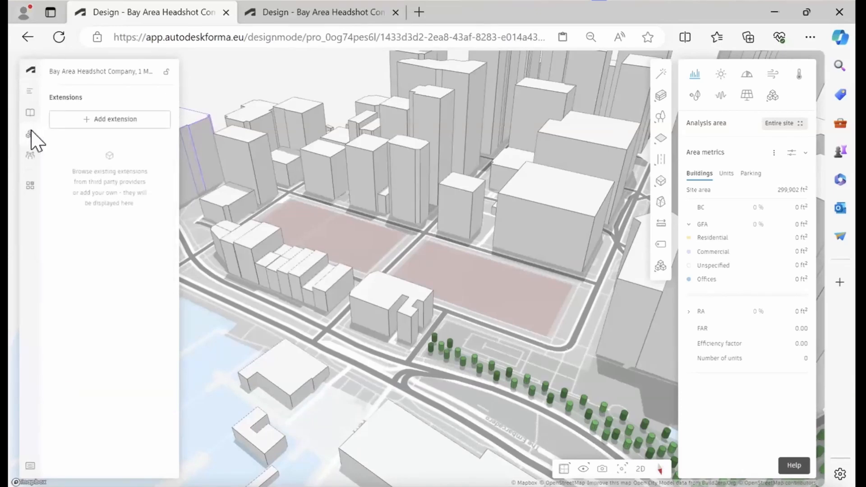
{"action": "left_click", "coordinate": [109, 119]}
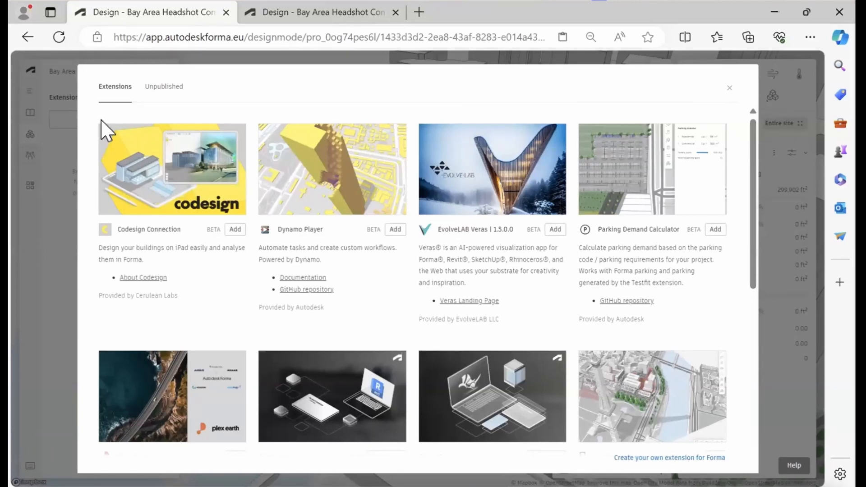
Locate Rhino Plug-in in the extensions gallery and open its Documentation link.
{"action": "scroll", "scroll_direction": "down", "scroll_amount": 3}
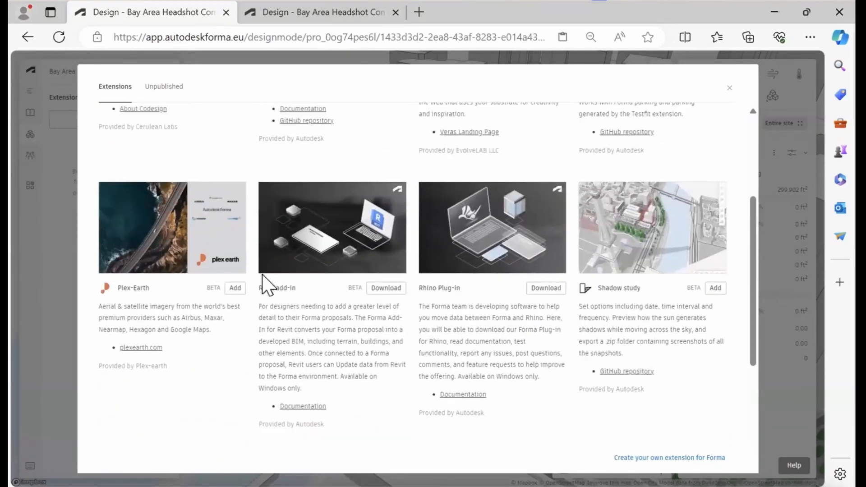
{"action": "scroll", "scroll_direction": "up", "scroll_amount": 3}
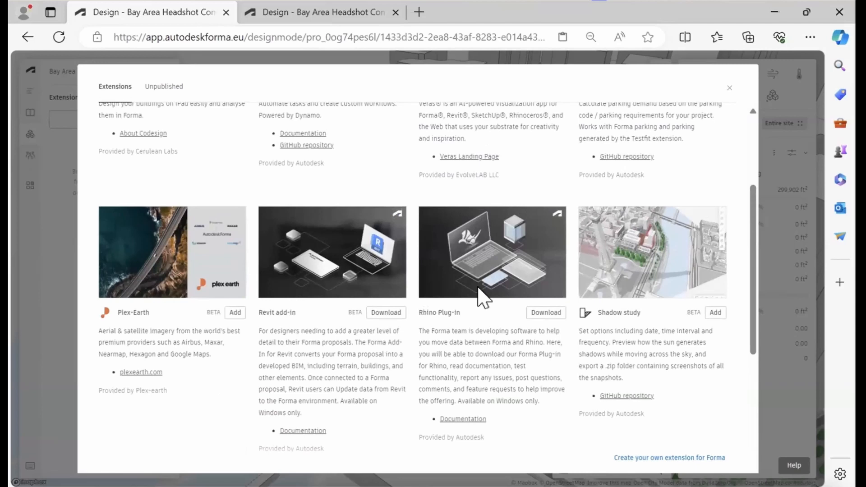
{"action": "mouse_move", "coordinate": [517, 318]}
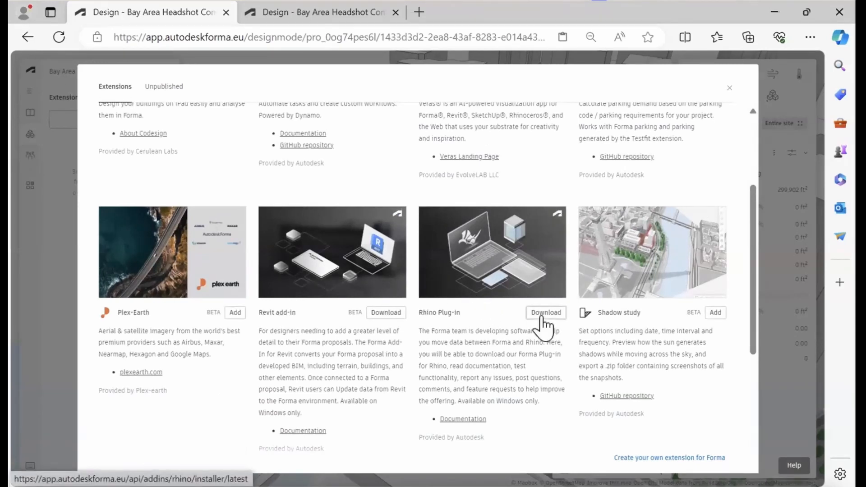
{"action": "mouse_move", "coordinate": [520, 370]}
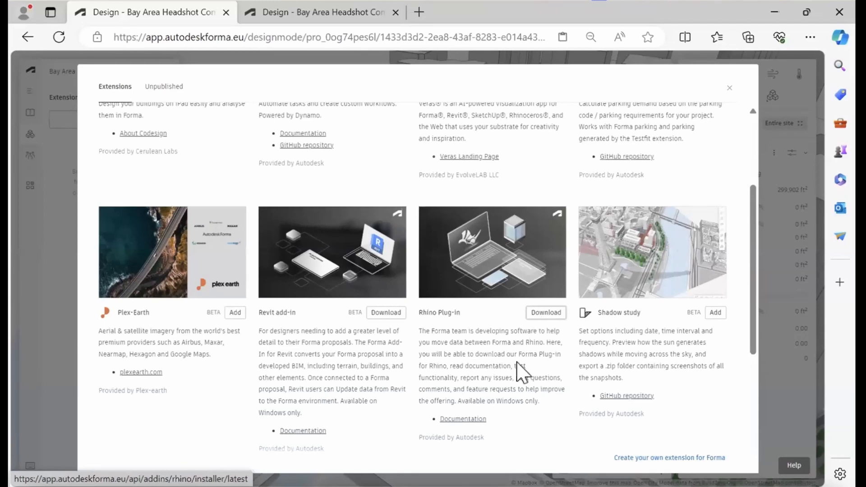
{"action": "mouse_move", "coordinate": [463, 419]}
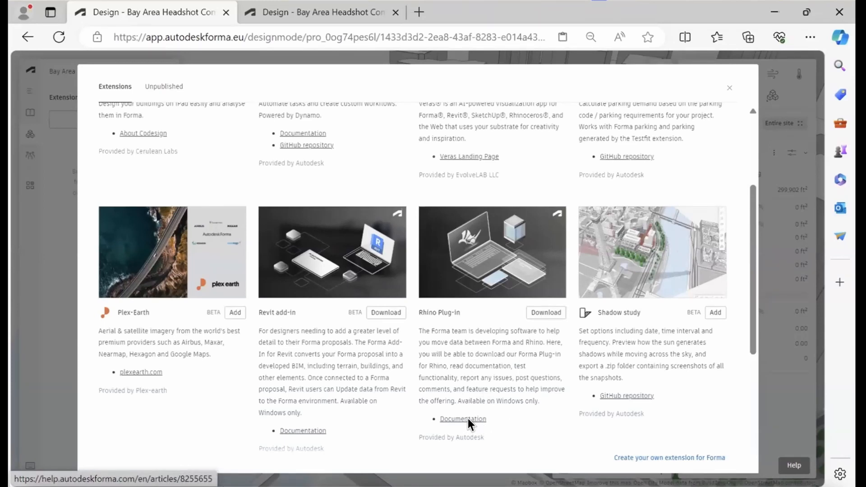
{"action": "left_click", "coordinate": [729, 88]}
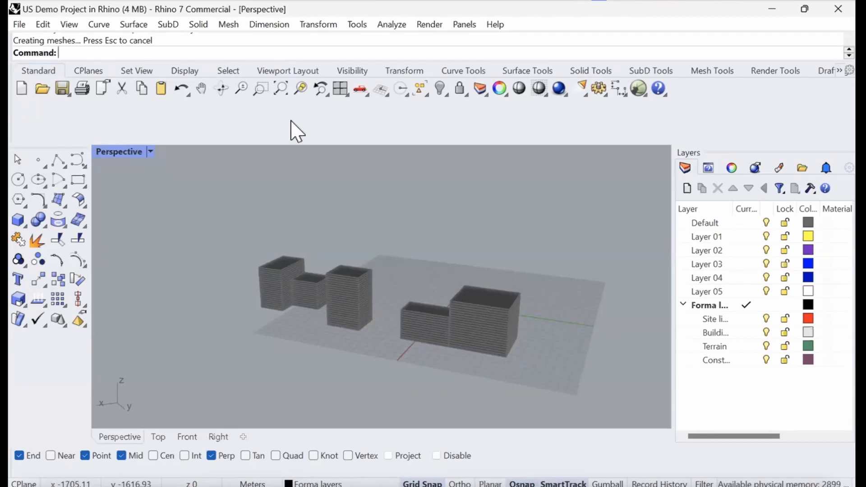
{"action": "mouse_move", "coordinate": [332, 61]}
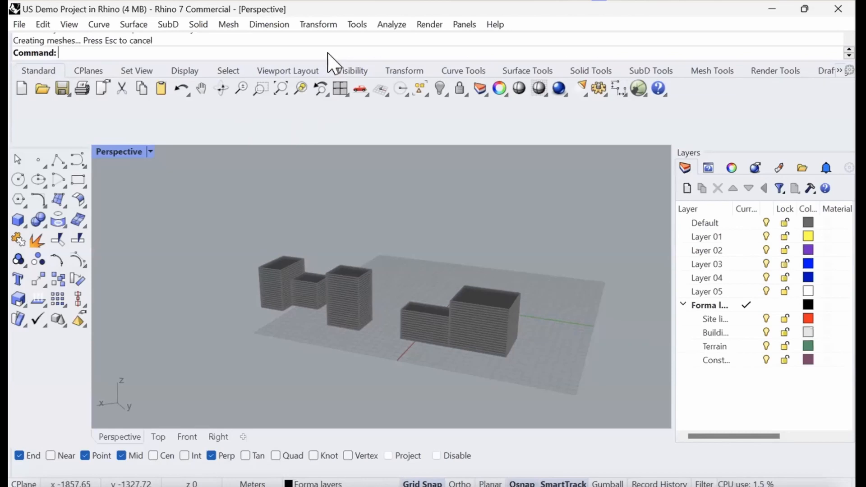
Run the Forma command in Rhino to open the Forma Plug-in panel.
{"action": "type", "text": "Forma"}
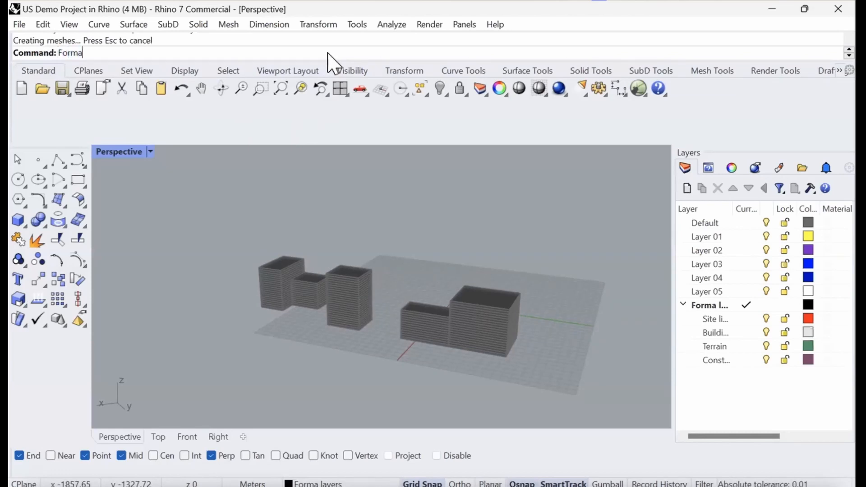
{"action": "key", "text": "Return"}
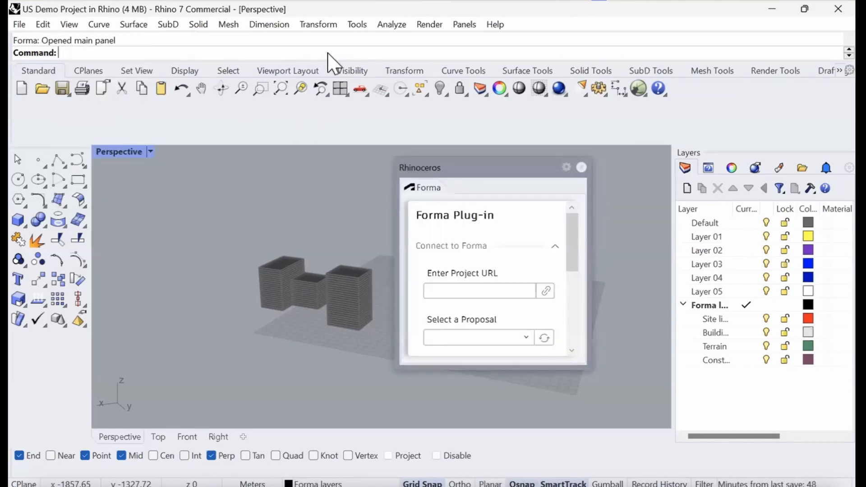
{"action": "mouse_move", "coordinate": [165, 105]}
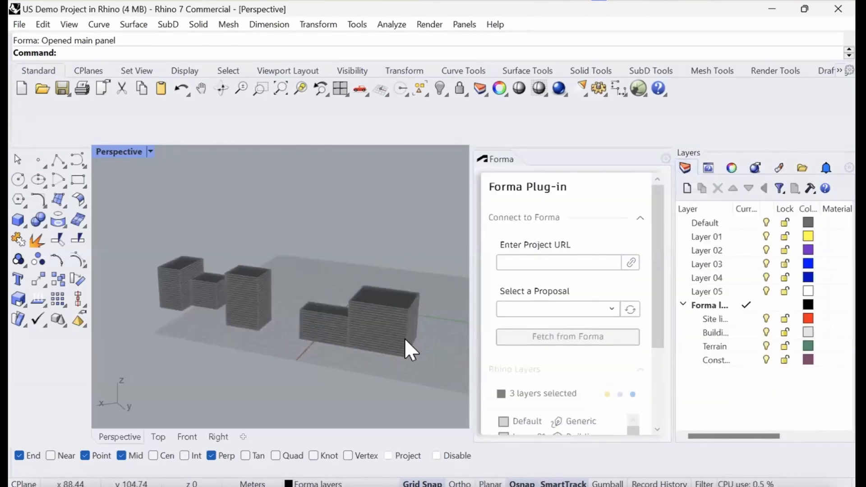
Scroll the Forma panel down to the Rhino layers list.
{"action": "scroll", "scroll_direction": "down", "scroll_amount": 3}
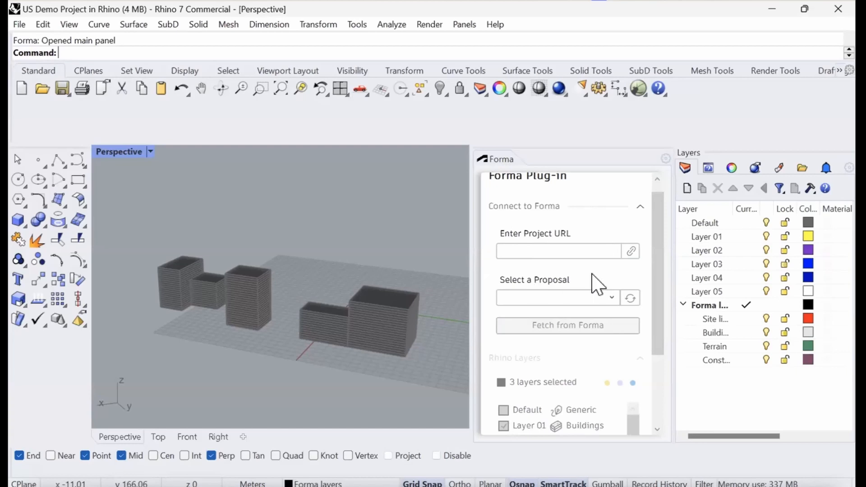
{"action": "mouse_move", "coordinate": [607, 251]}
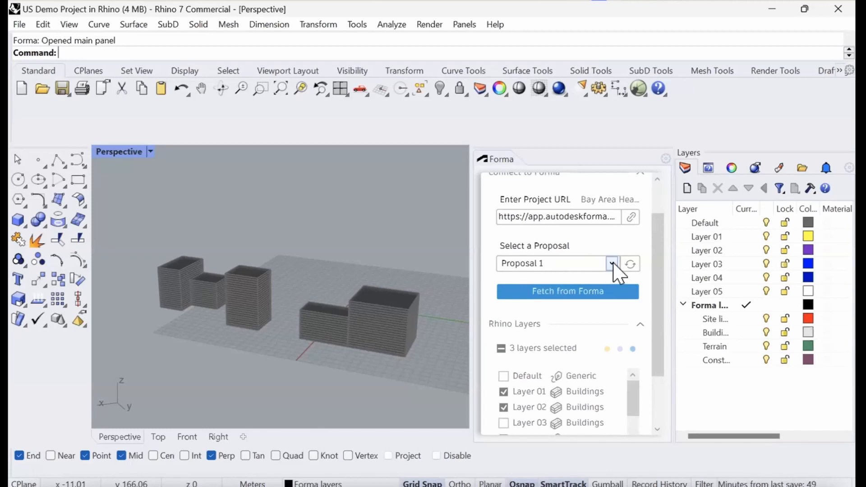
Choose Proposal 1 and fetch its site context from Forma.
{"action": "left_click", "coordinate": [612, 264]}
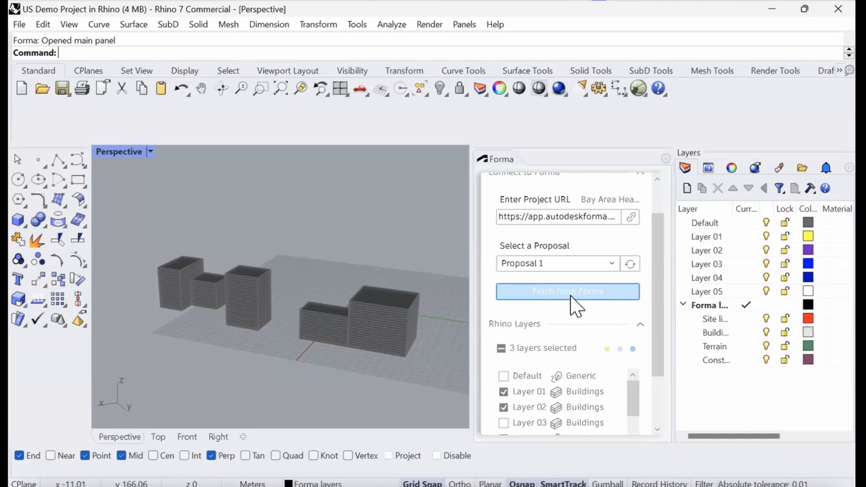
{"action": "mouse_move", "coordinate": [566, 351]}
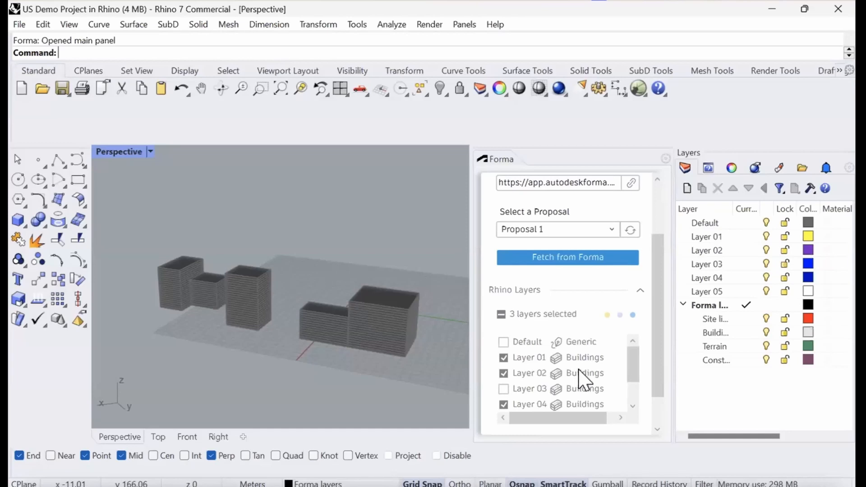
{"action": "mouse_move", "coordinate": [340, 374]}
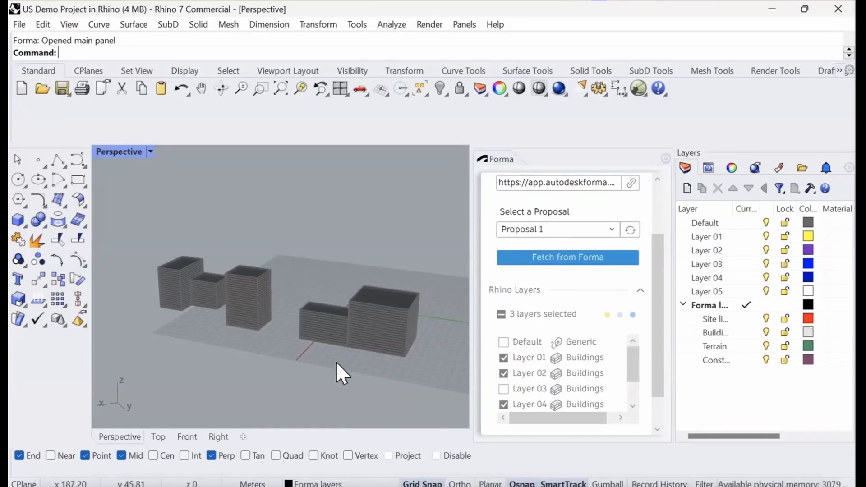
{"action": "left_click", "coordinate": [566, 258]}
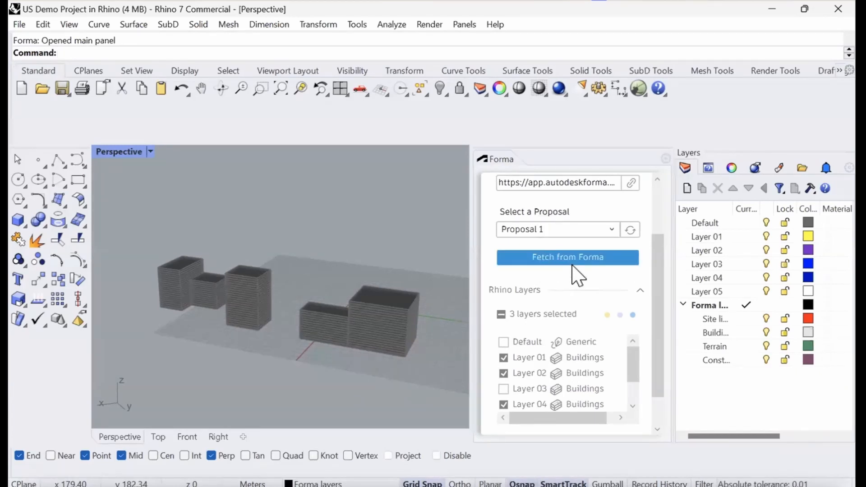
{"action": "left_click", "coordinate": [568, 257]}
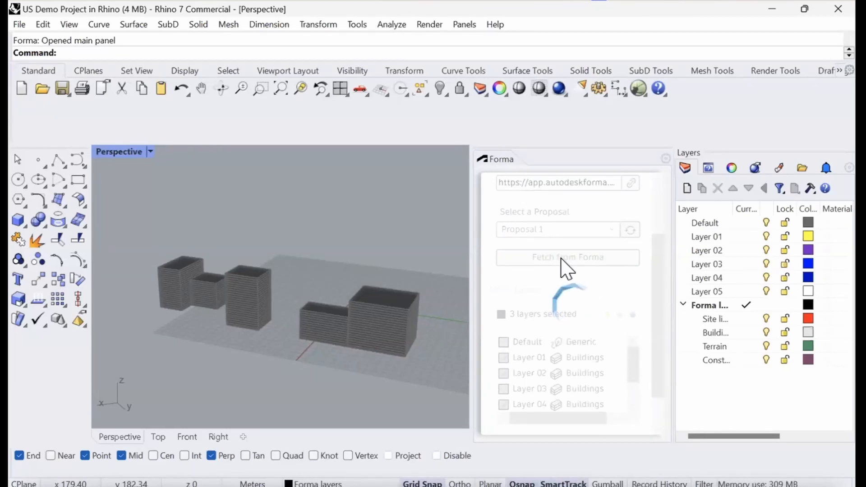
Acknowledge the Open Data Attributions notice so the Forma context loads.
{"action": "left_click", "coordinate": [568, 258]}
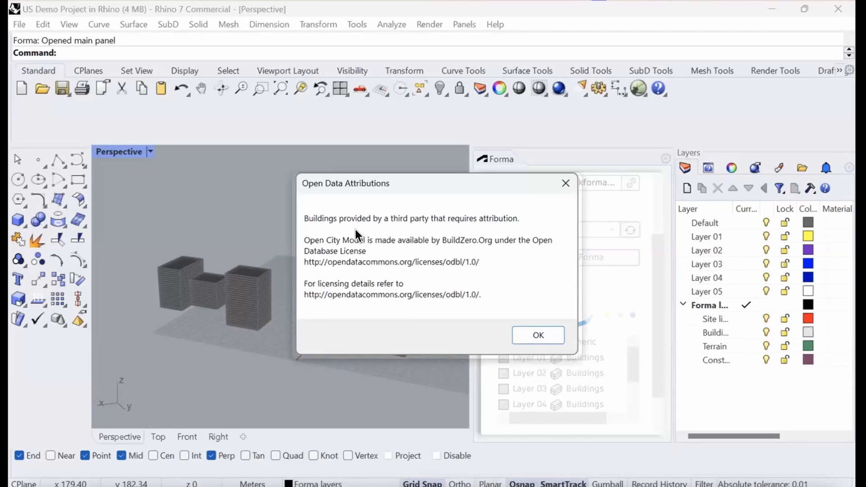
{"action": "left_click", "coordinate": [537, 334]}
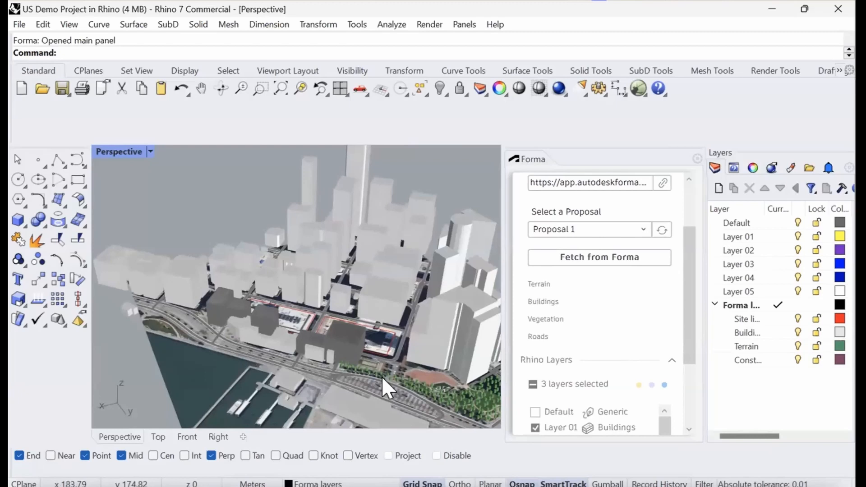
{"action": "mouse_move", "coordinate": [315, 373]}
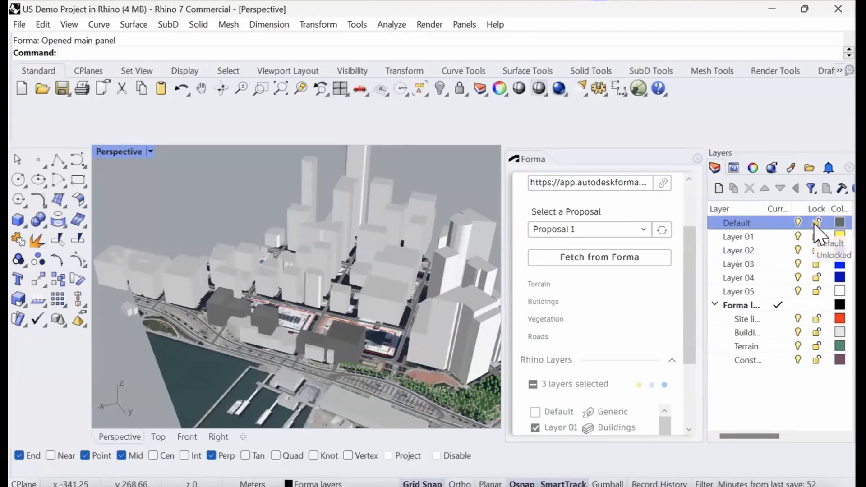
Move the site limit outlines from a picked base point around the dark blocks.
{"action": "left_click", "coordinate": [818, 222]}
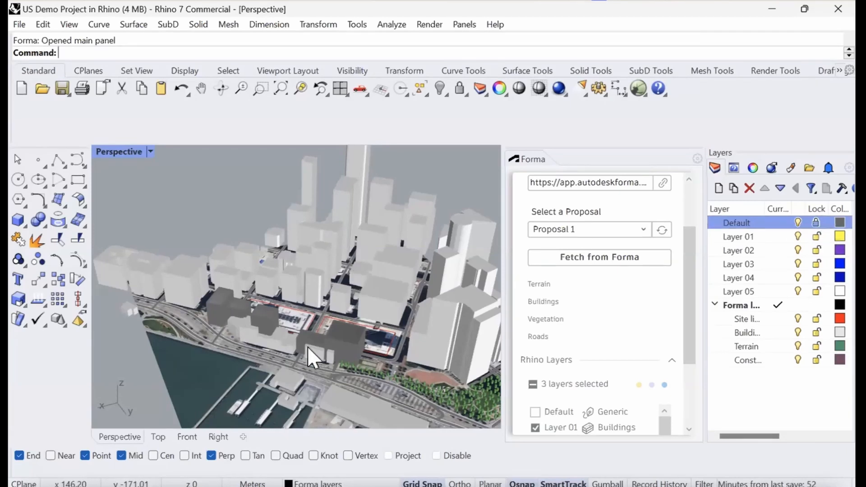
{"action": "mouse_move", "coordinate": [249, 281]}
{"action": "type", "text": "Move"}
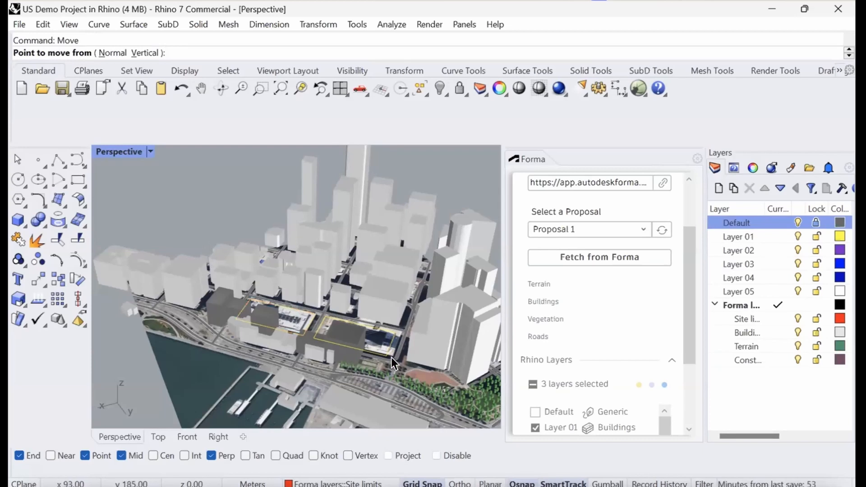
{"action": "left_click", "coordinate": [393, 362]}
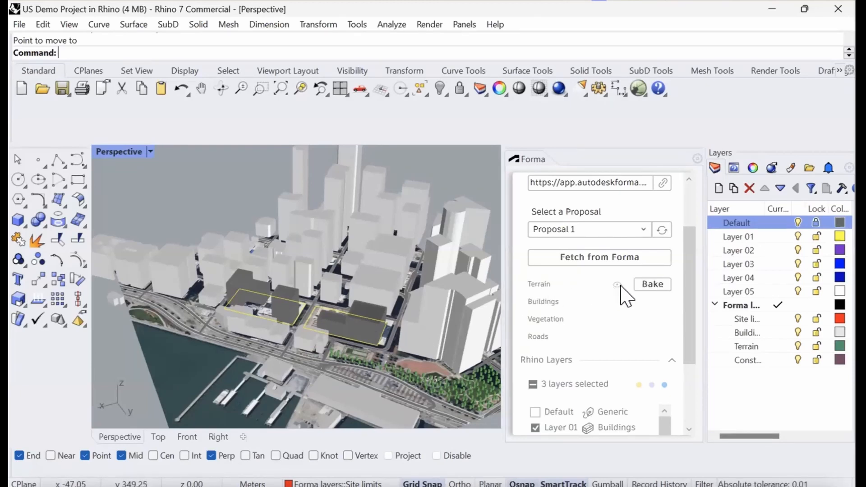
{"action": "mouse_move", "coordinate": [622, 298]}
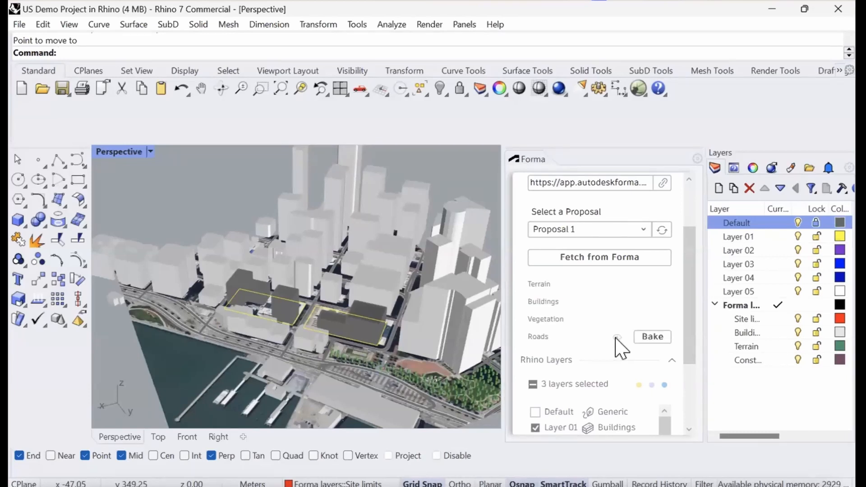
{"action": "mouse_move", "coordinate": [622, 339]}
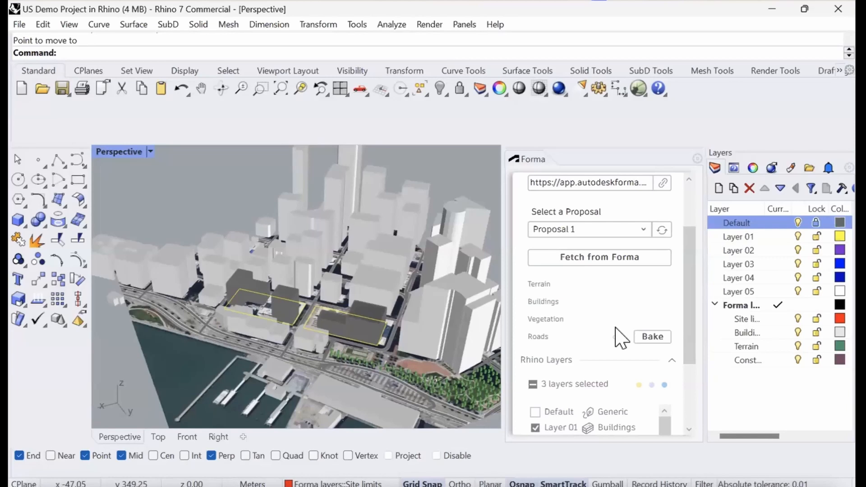
{"action": "mouse_move", "coordinate": [618, 303]}
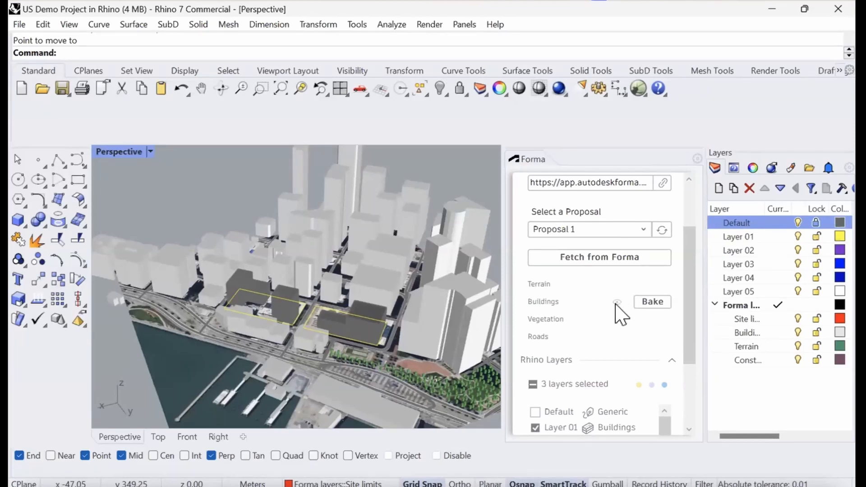
Bake Forma buildings, dismiss the attribution notice, then bake the terrain.
{"action": "left_click", "coordinate": [652, 301]}
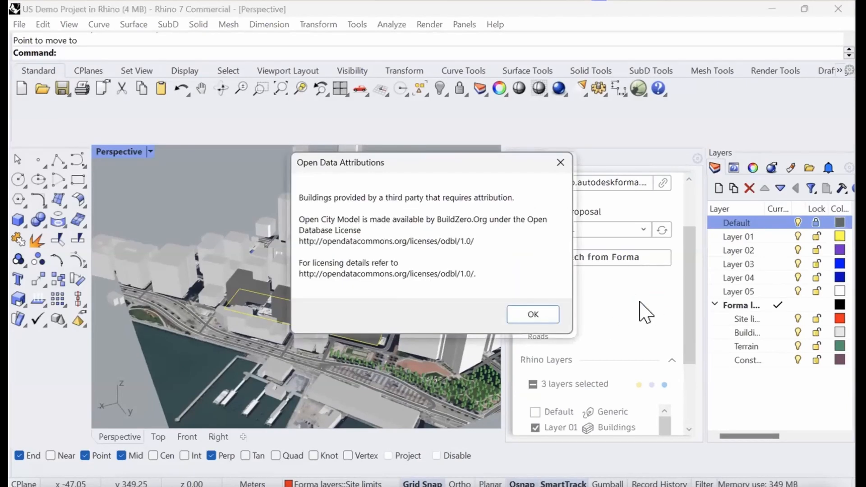
{"action": "left_click", "coordinate": [532, 315]}
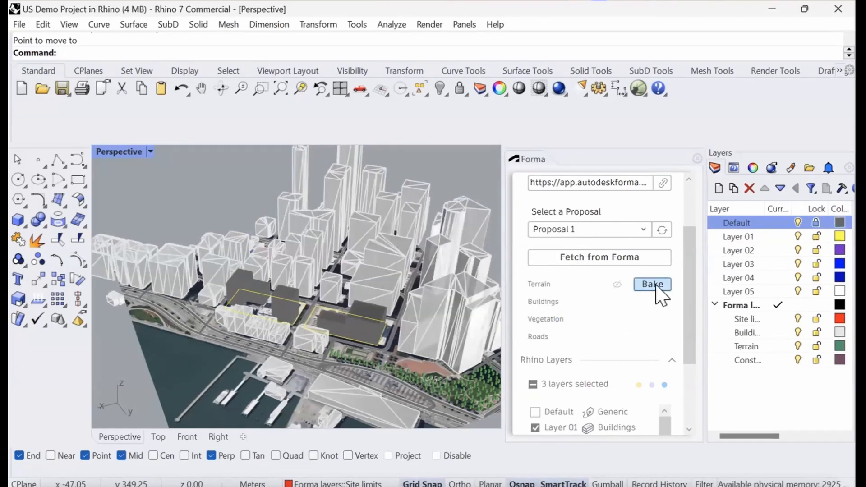
{"action": "left_click", "coordinate": [652, 284]}
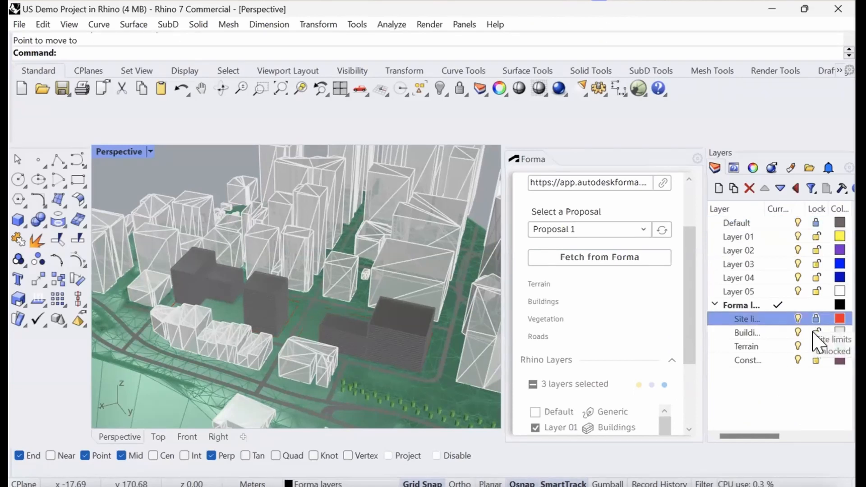
Lock the Terrain, Constraints and Site limits layers.
{"action": "left_click", "coordinate": [749, 360]}
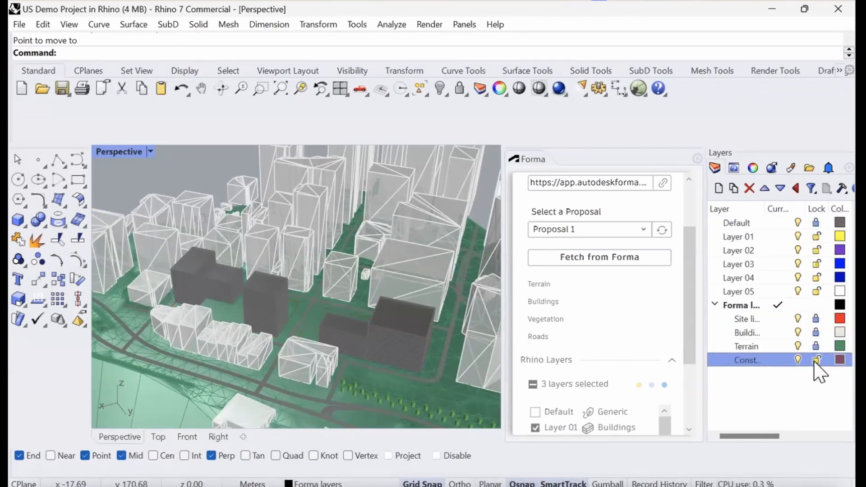
{"action": "left_click", "coordinate": [818, 360]}
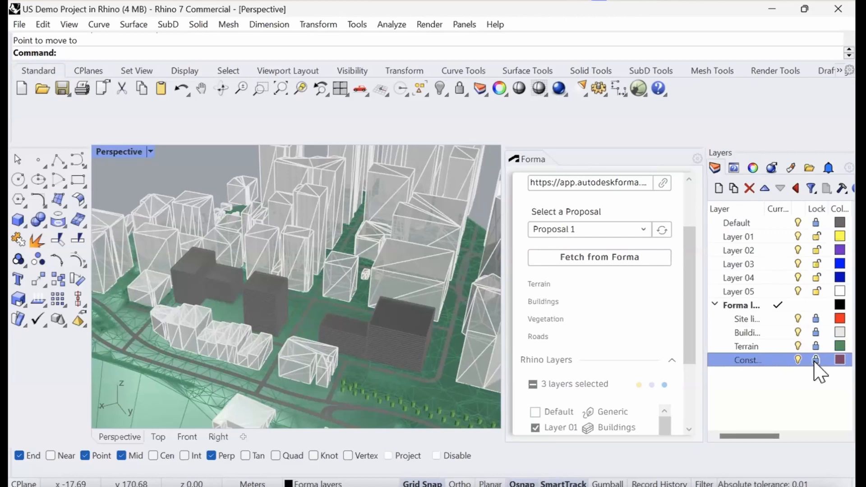
{"action": "left_click", "coordinate": [737, 222]}
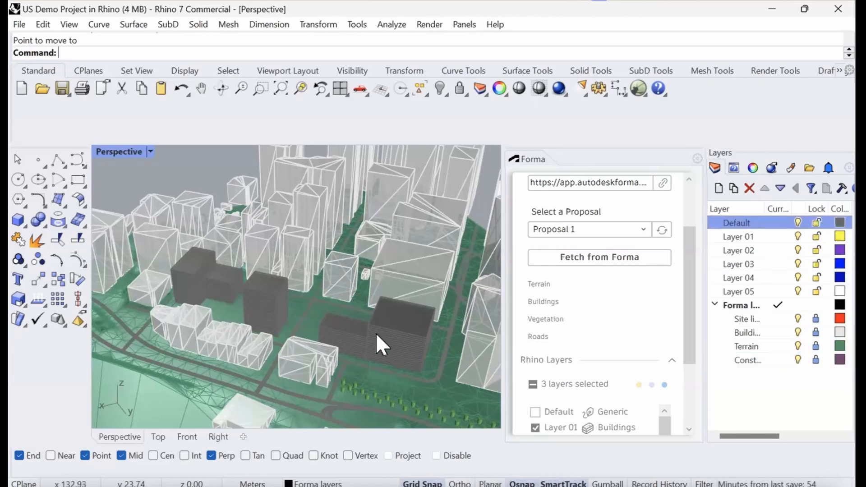
{"action": "mouse_move", "coordinate": [618, 362]}
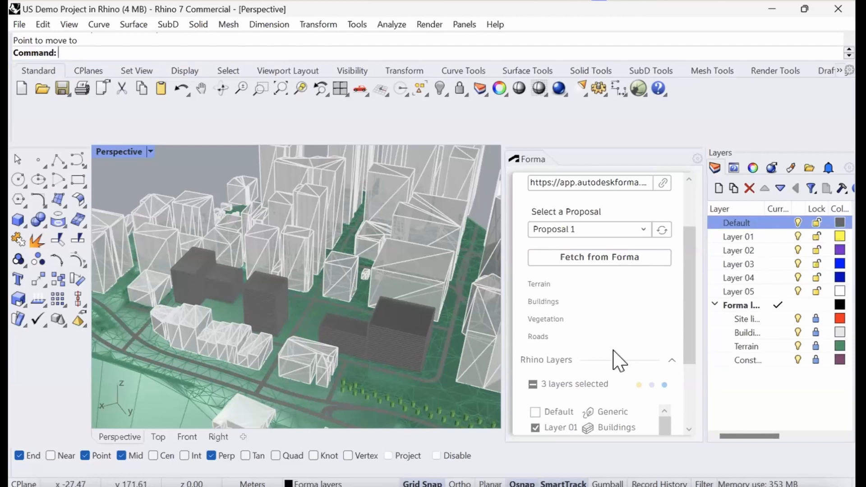
{"action": "mouse_move", "coordinate": [398, 379]}
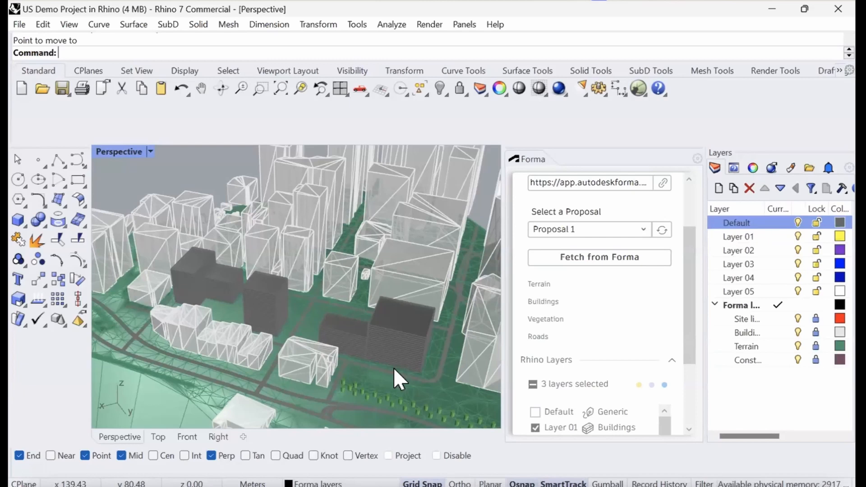
{"action": "mouse_move", "coordinate": [346, 326]}
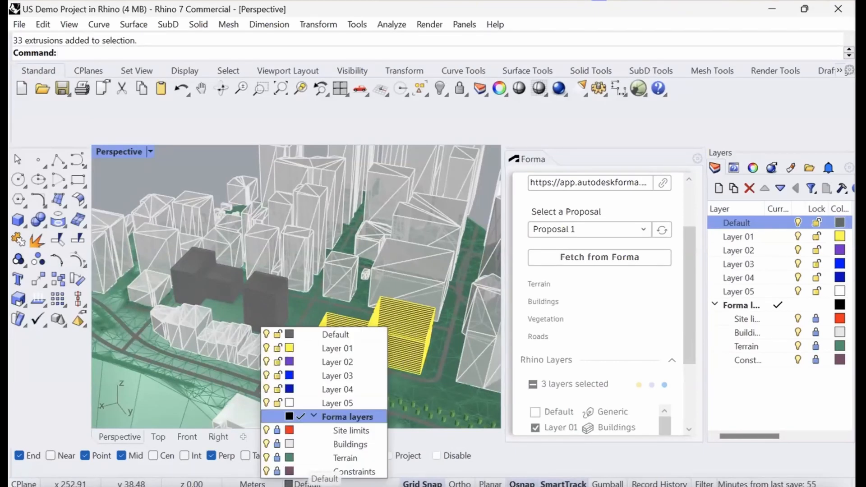
{"action": "mouse_move", "coordinate": [347, 376]}
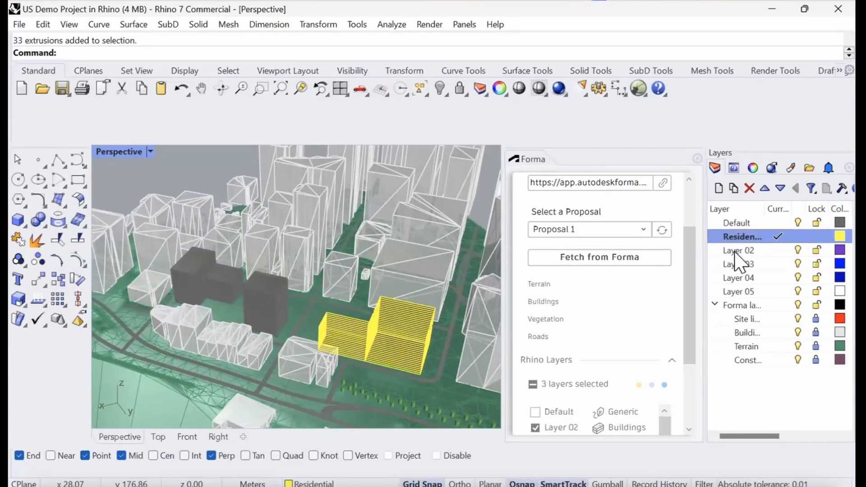
Rename Layer 02 to Commercial and Layer 03 to Offices.
{"action": "left_click", "coordinate": [738, 250]}
{"action": "type", "text": "Commerc"}
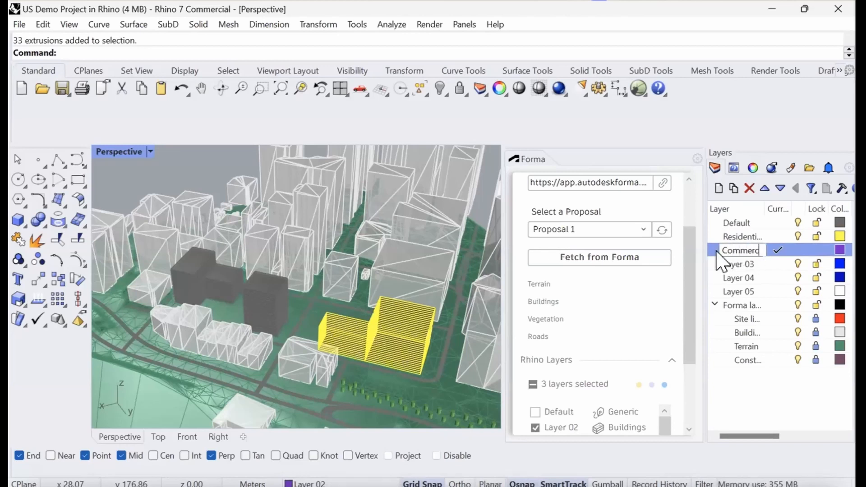
{"action": "left_click", "coordinate": [739, 264]}
{"action": "type", "text": "Offices"}
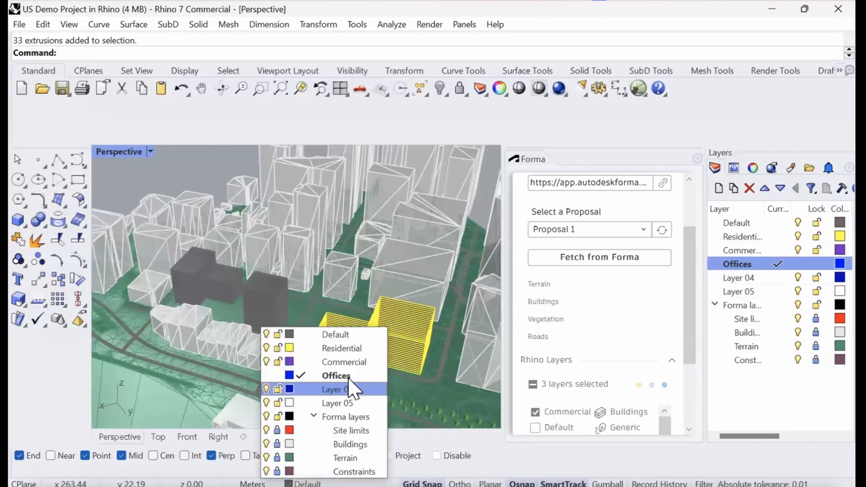
Put the right-hand buildings on Offices, middle tower on Residential, left block on Commercial.
{"action": "left_click", "coordinate": [335, 376]}
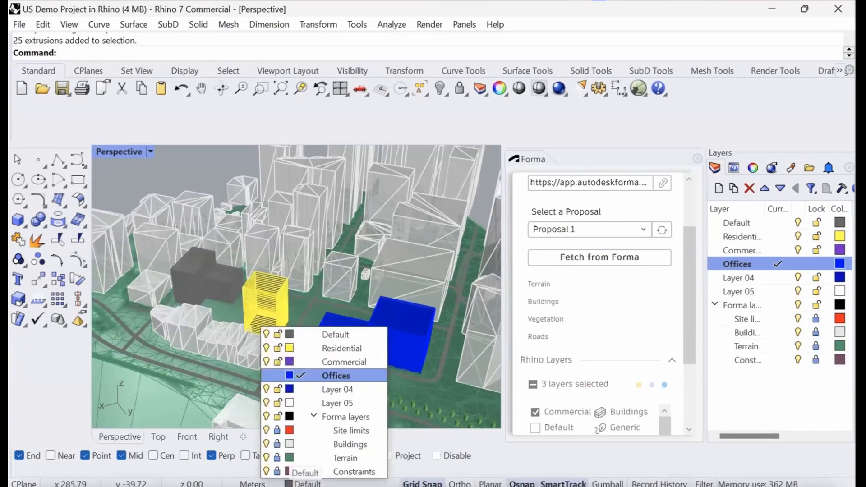
{"action": "mouse_move", "coordinate": [341, 348]}
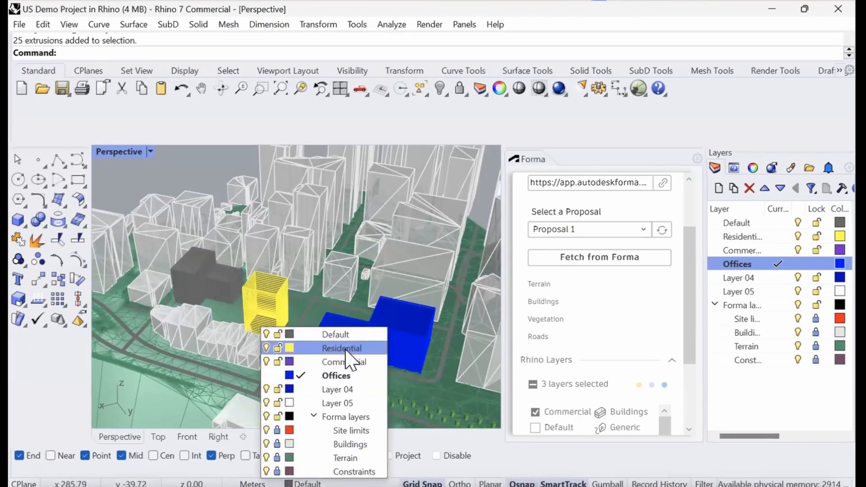
{"action": "left_click", "coordinate": [342, 348]}
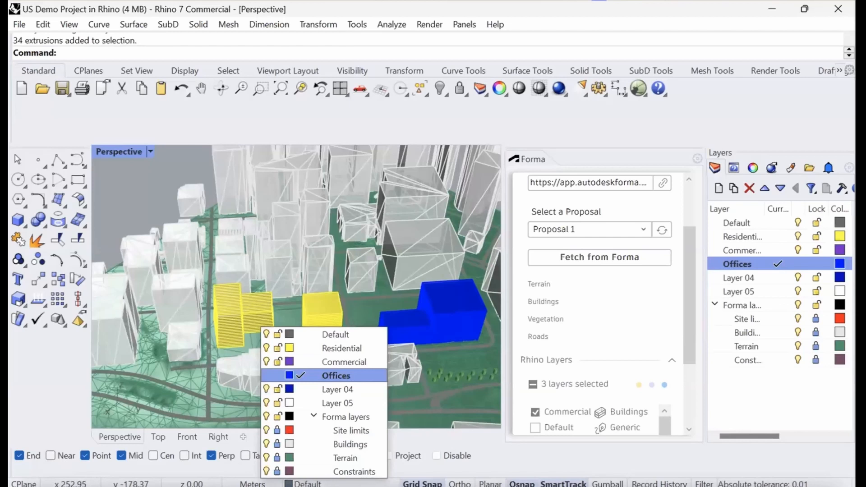
{"action": "left_click", "coordinate": [344, 361]}
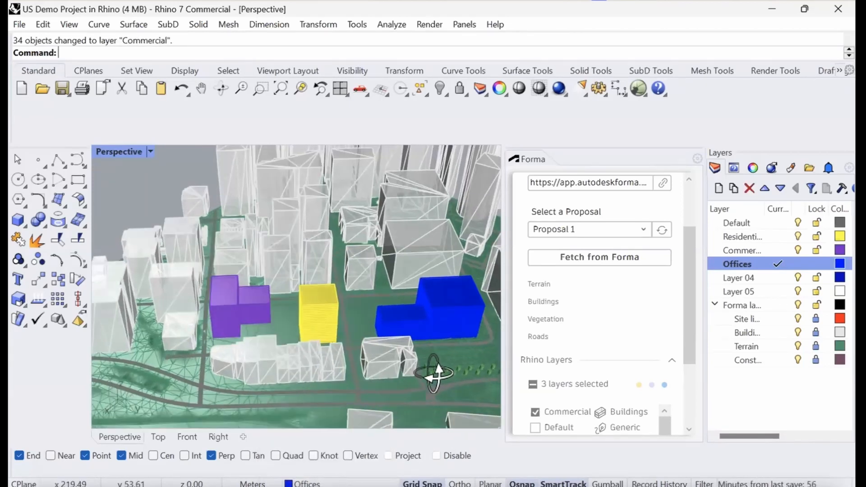
{"action": "scroll", "scroll_direction": "down", "scroll_amount": 3}
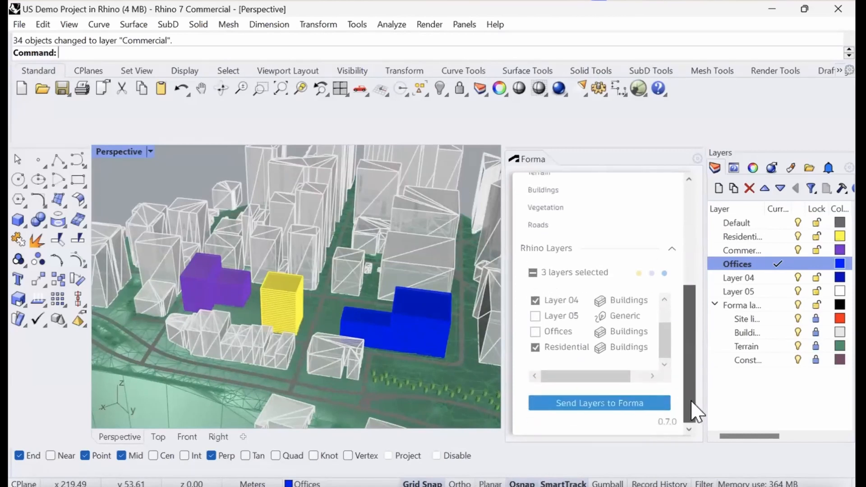
In the Forma layer list, uncheck Layer 04 and check Offices.
{"action": "scroll", "scroll_direction": "up", "scroll_amount": 3}
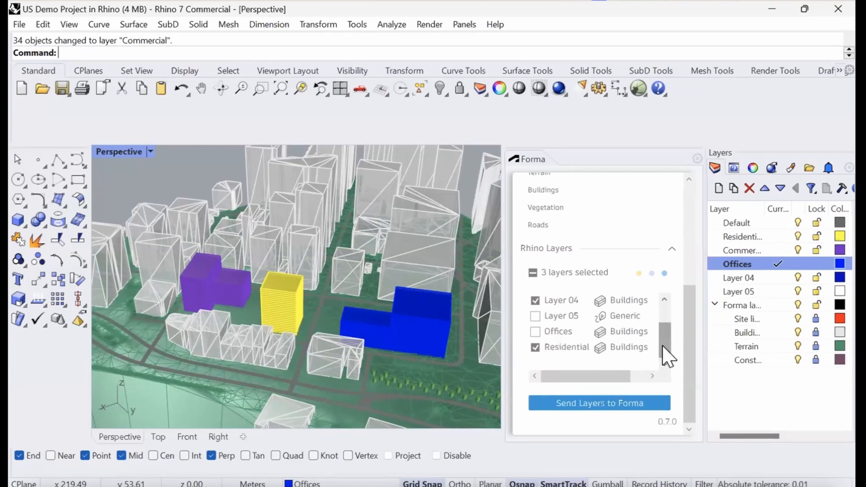
{"action": "scroll", "scroll_direction": "up", "scroll_amount": 3}
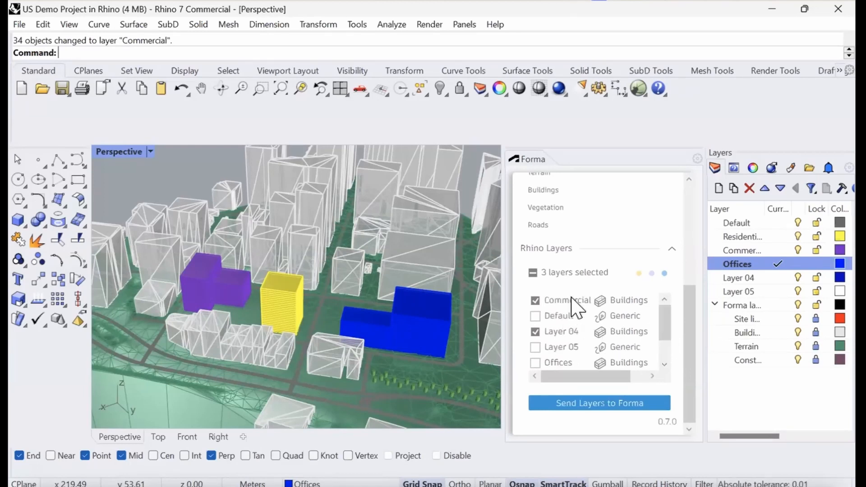
{"action": "left_click", "coordinate": [534, 332]}
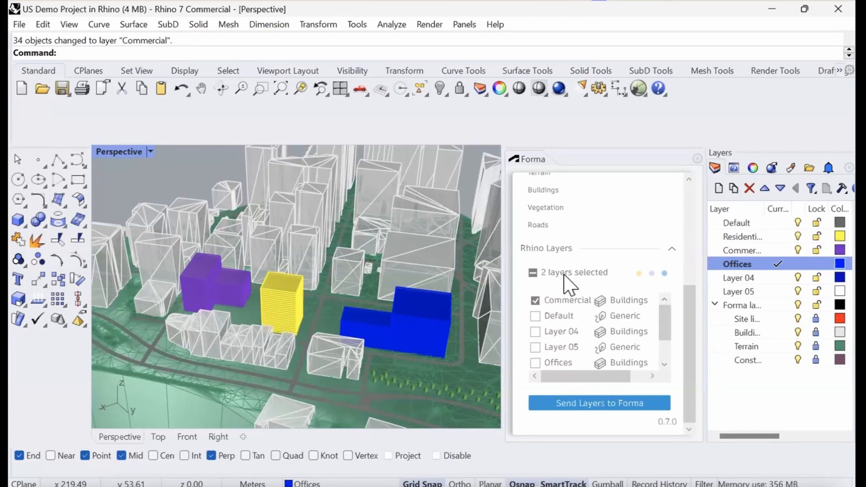
{"action": "scroll", "scroll_direction": "down", "scroll_amount": 3}
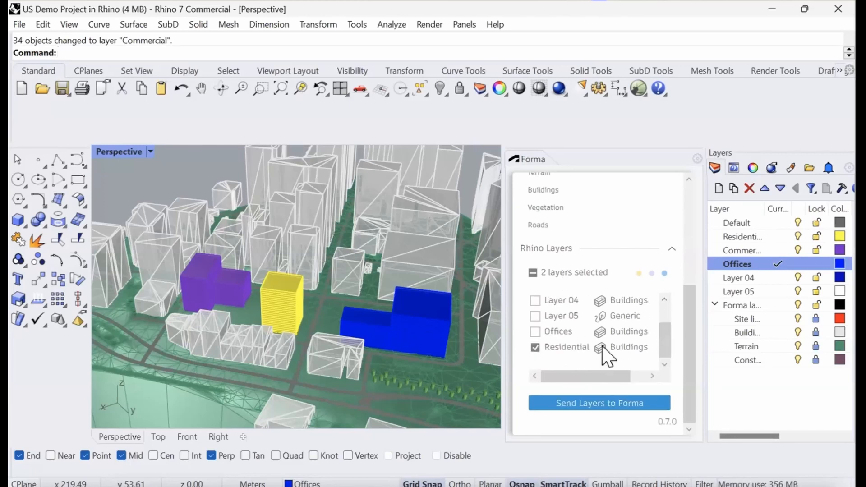
{"action": "left_click", "coordinate": [535, 332]}
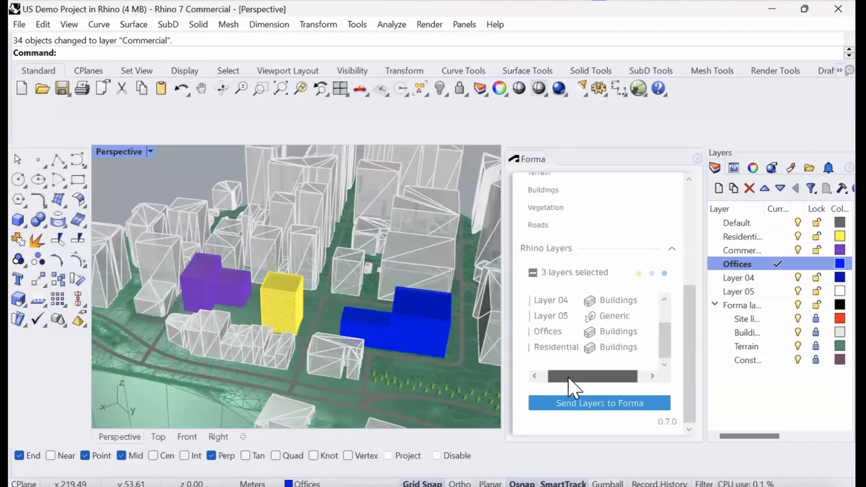
Open the Forma layer type dropdown on the Offices row to choose Buildings.
{"action": "left_click", "coordinate": [606, 347]}
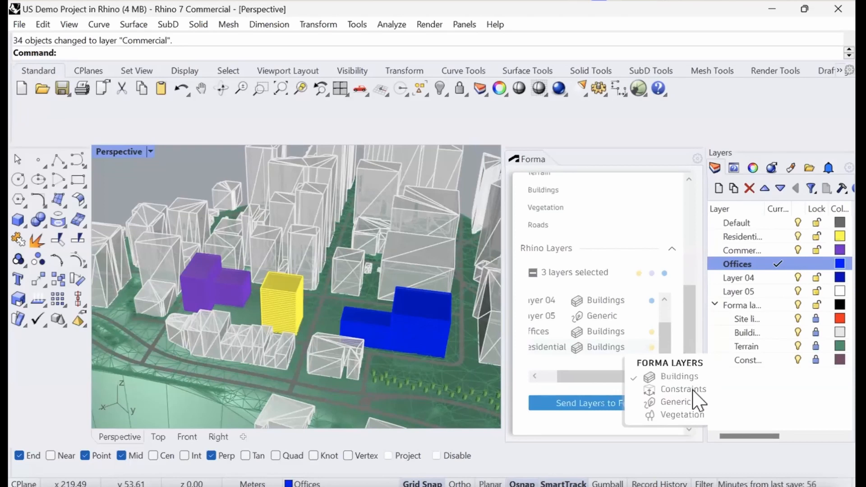
{"action": "mouse_move", "coordinate": [693, 428]}
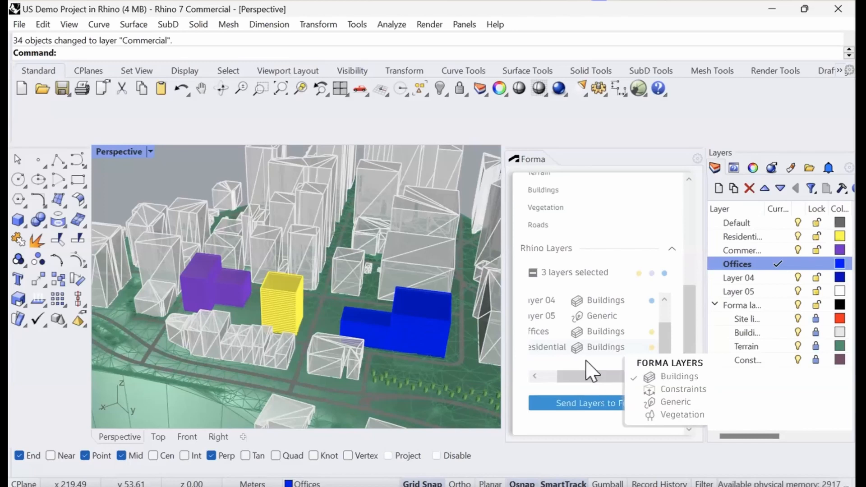
{"action": "mouse_move", "coordinate": [593, 351]}
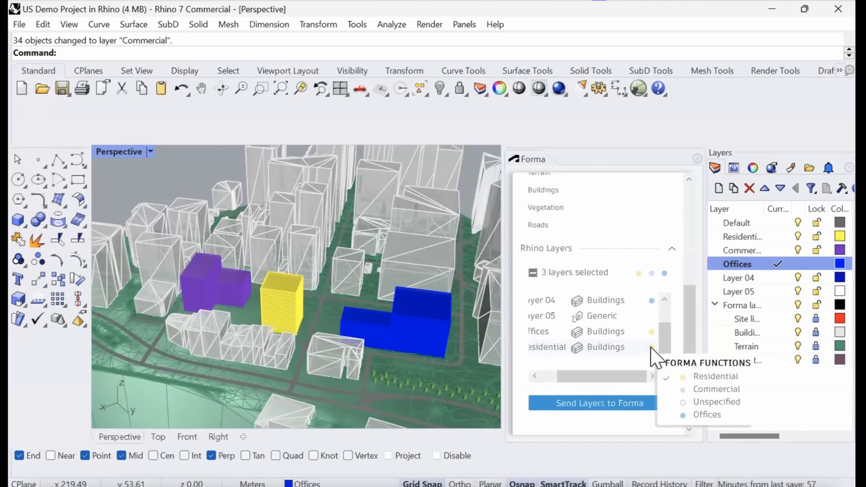
{"action": "mouse_move", "coordinate": [555, 361]}
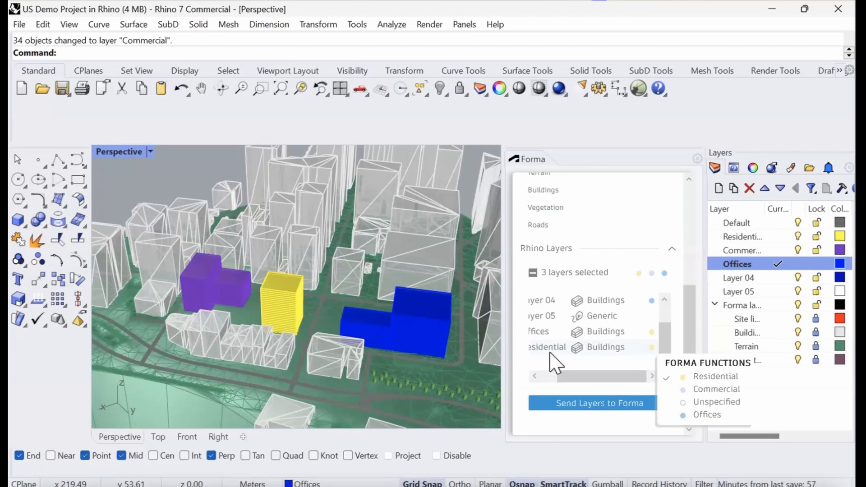
{"action": "mouse_move", "coordinate": [716, 392]}
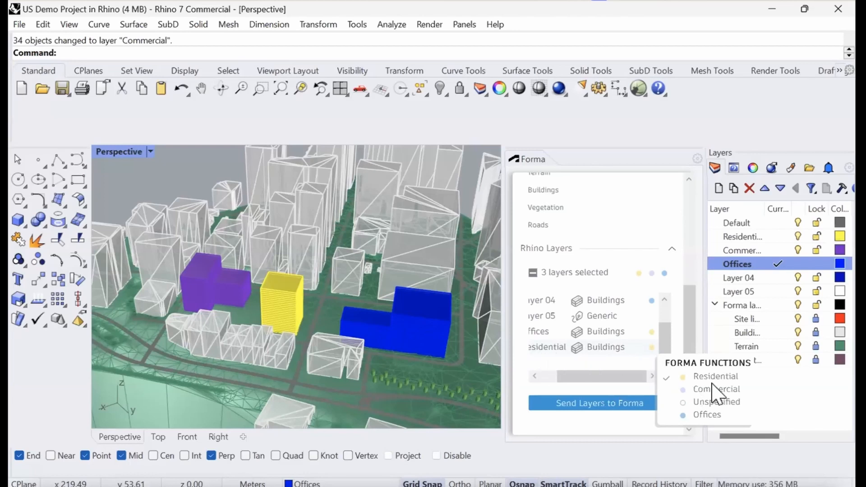
{"action": "mouse_move", "coordinate": [698, 386]}
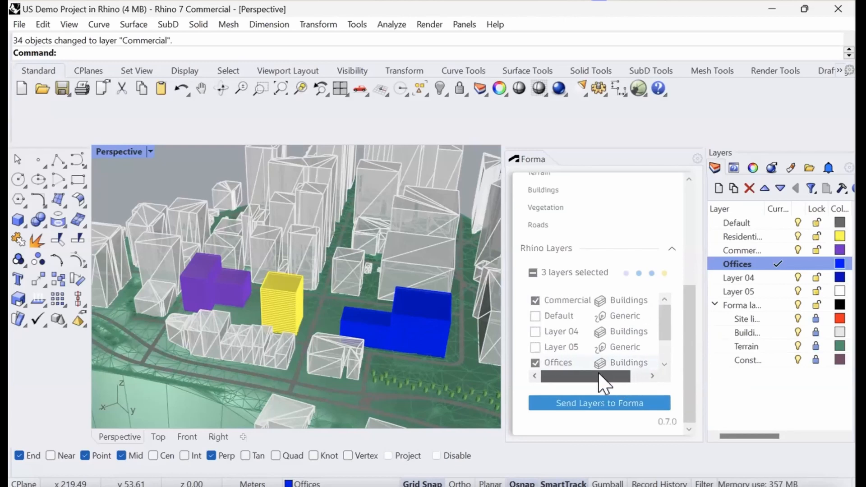
{"action": "mouse_move", "coordinate": [662, 363]}
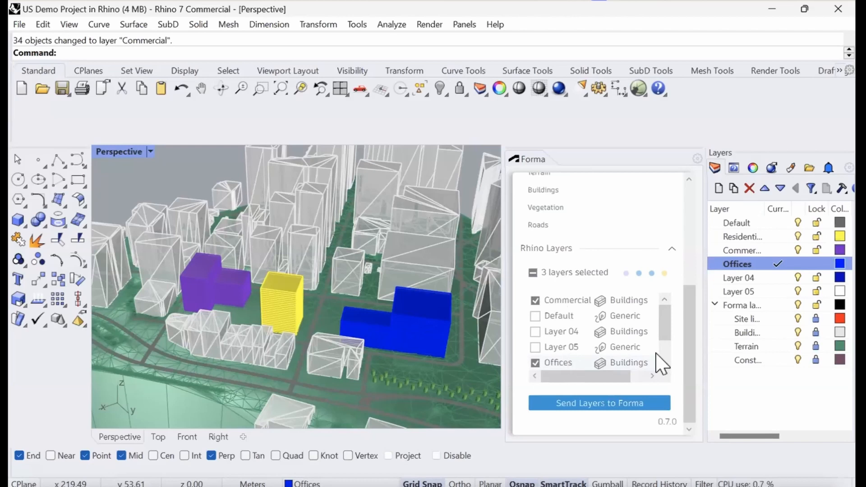
{"action": "mouse_move", "coordinate": [665, 301]}
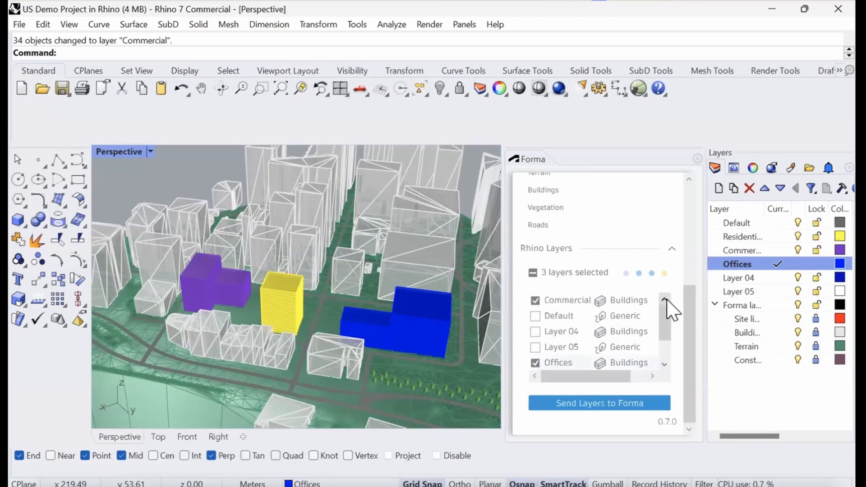
Send the checked Commercial, Offices and Residential layers to Forma and confirm.
{"action": "left_click", "coordinate": [598, 403]}
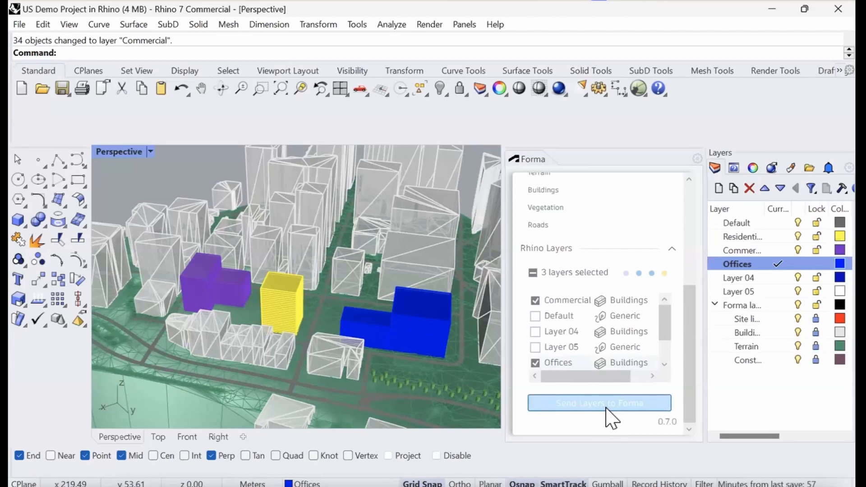
{"action": "left_click", "coordinate": [599, 403]}
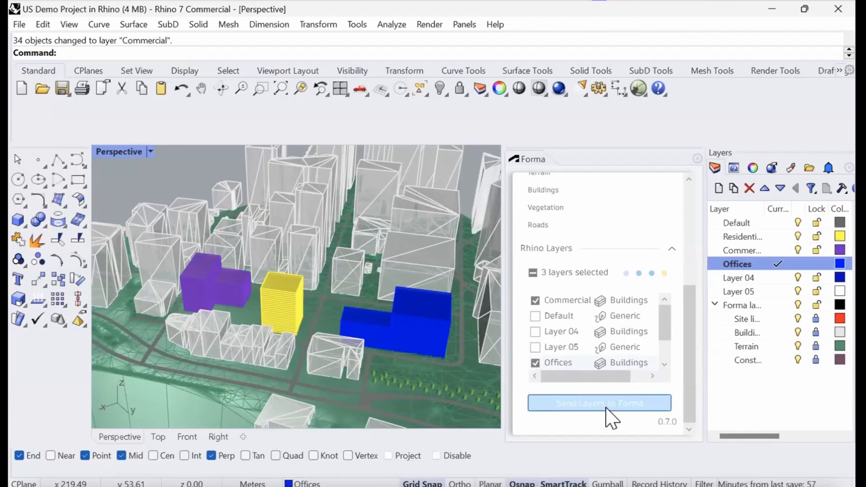
{"action": "left_click", "coordinate": [598, 403]}
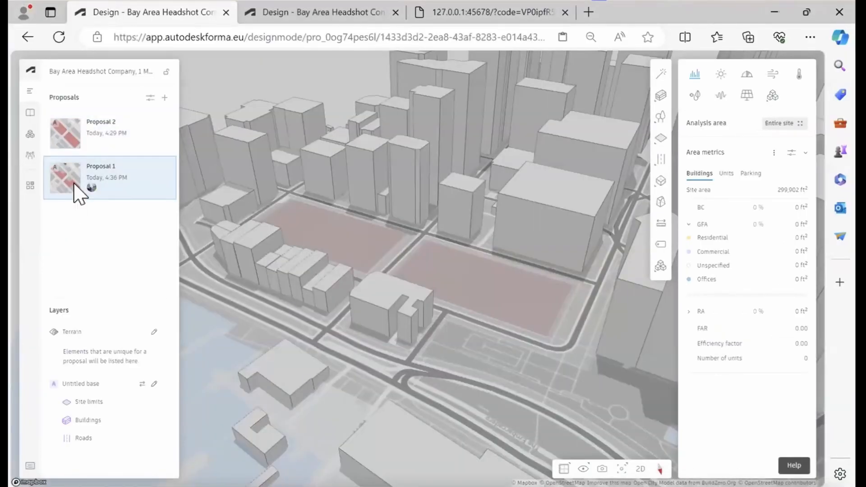
Load Proposal 1 in Forma and expand the RA breakdown by function.
{"action": "left_click", "coordinate": [101, 172]}
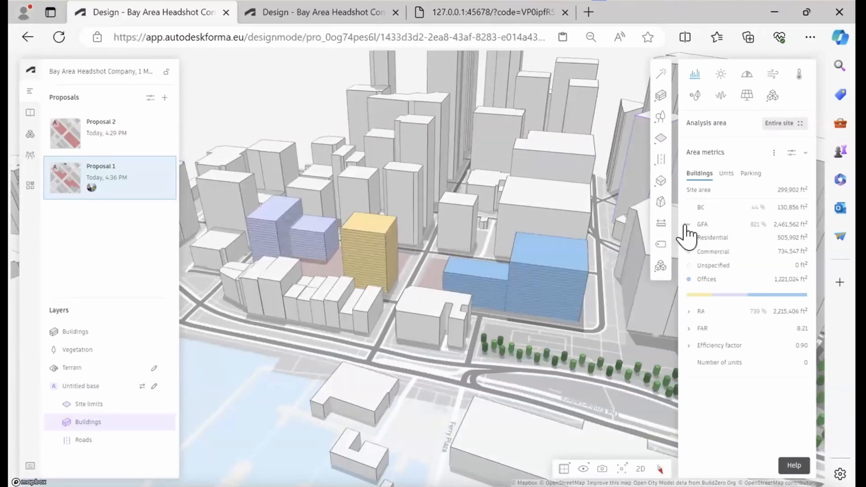
{"action": "mouse_move", "coordinate": [727, 224]}
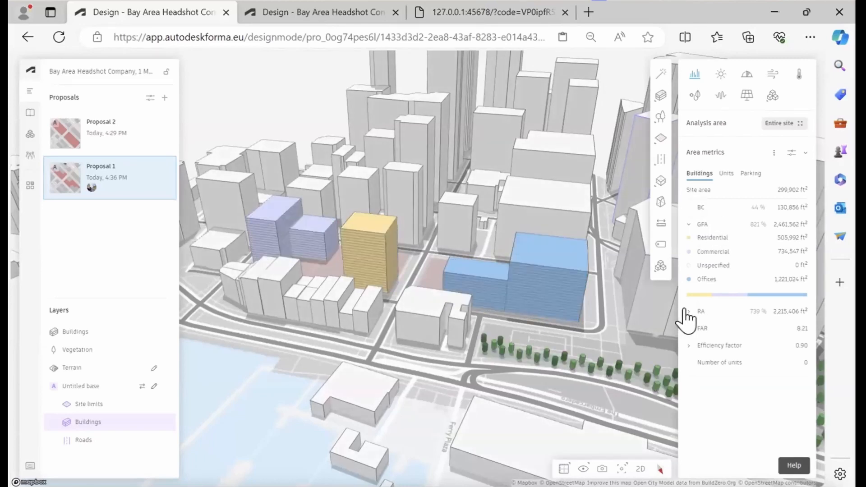
{"action": "left_click", "coordinate": [689, 311]}
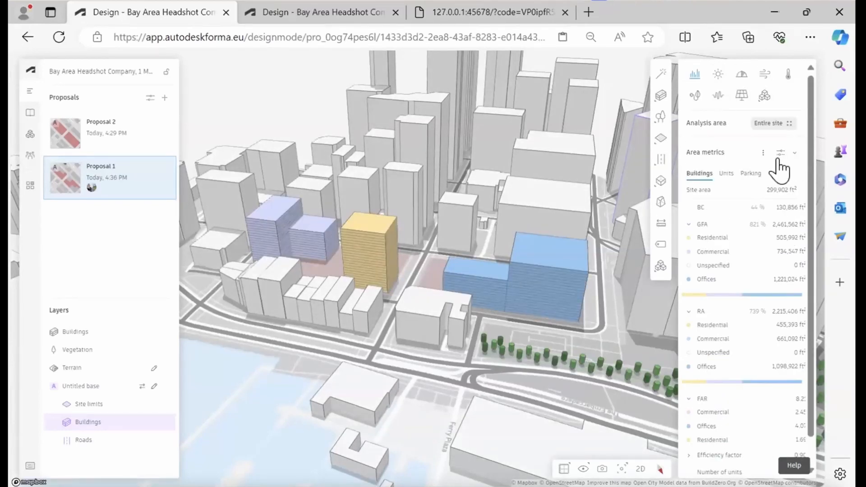
{"action": "mouse_move", "coordinate": [781, 153]}
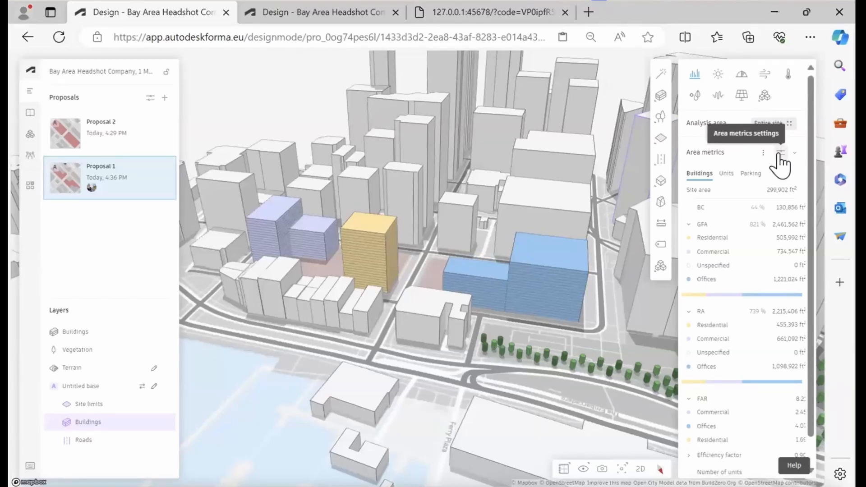
Open area metrics settings and edit the RA metric definition.
{"action": "left_click", "coordinate": [781, 153]}
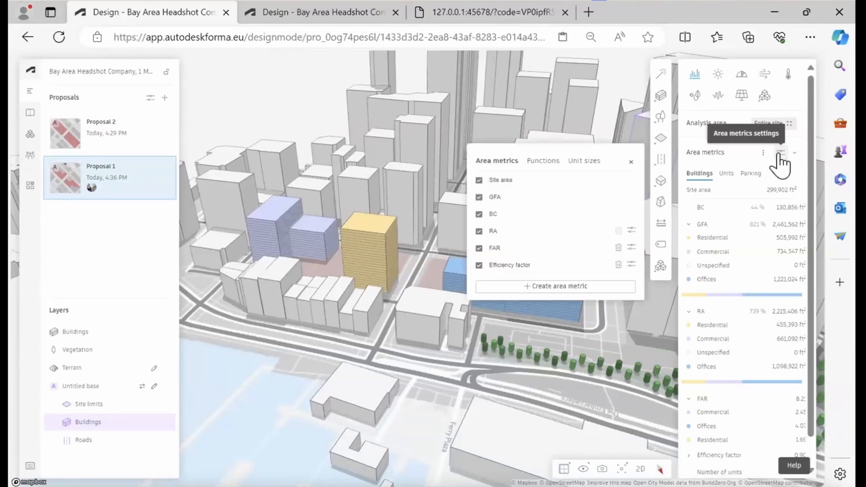
{"action": "mouse_move", "coordinate": [634, 243]}
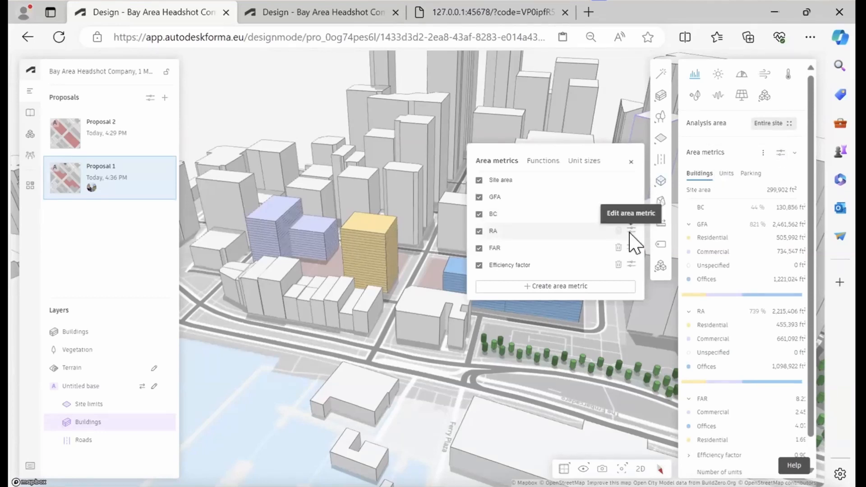
{"action": "left_click", "coordinate": [632, 231]}
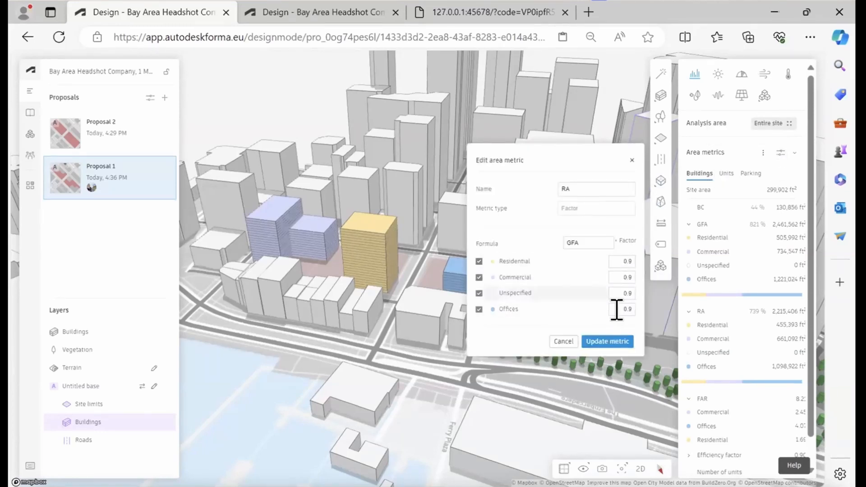